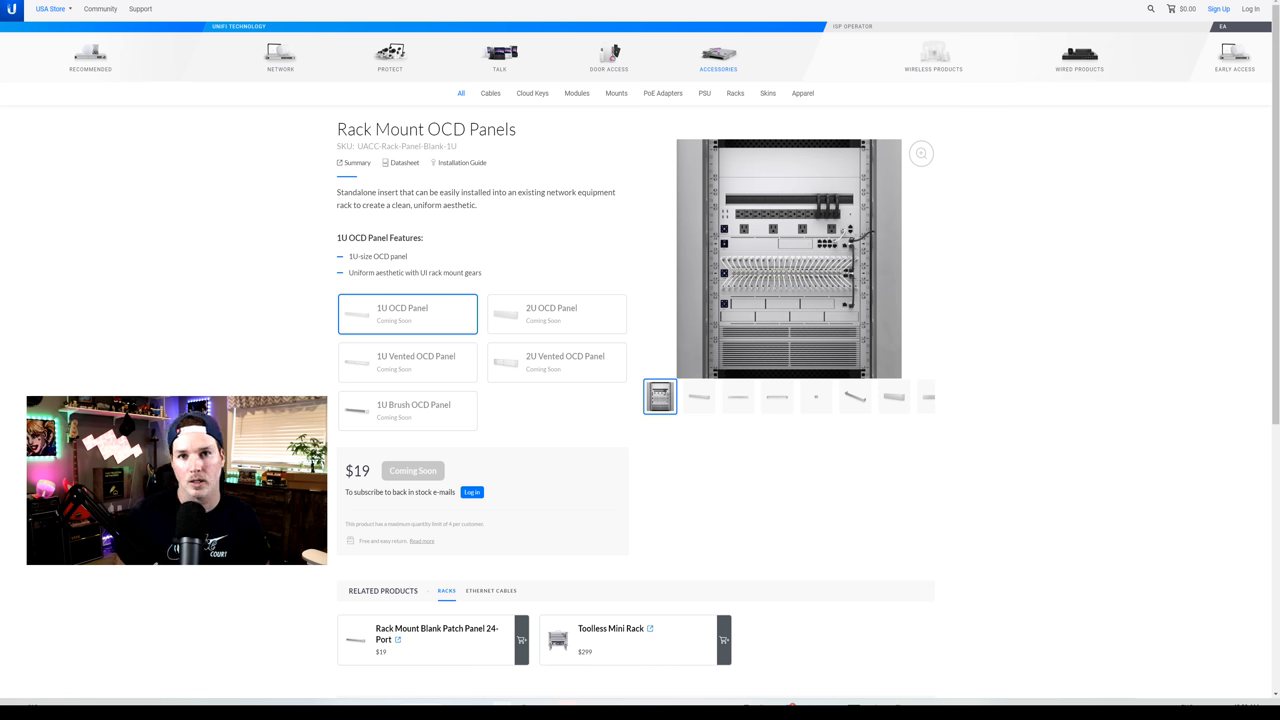
mouse_move(406, 436)
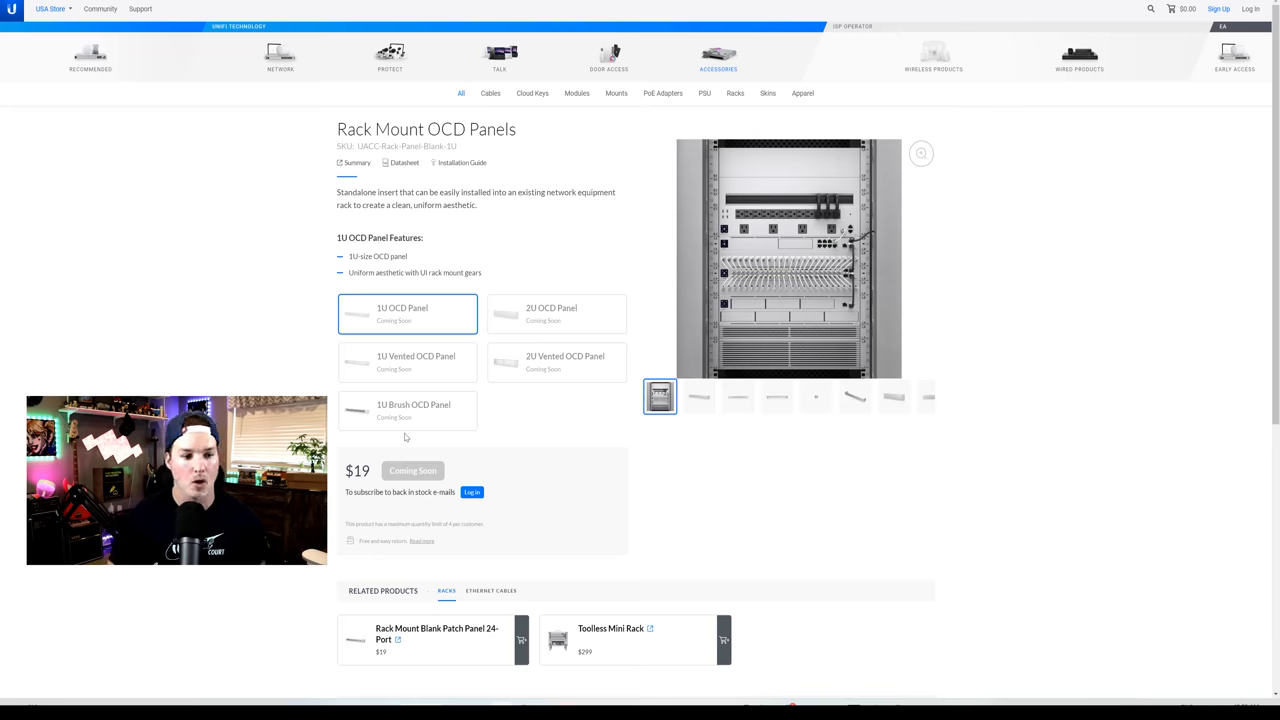
Step: Select the 1U Brush OCD Panel variant, priced at $39, coming soon
left_click(408, 426)
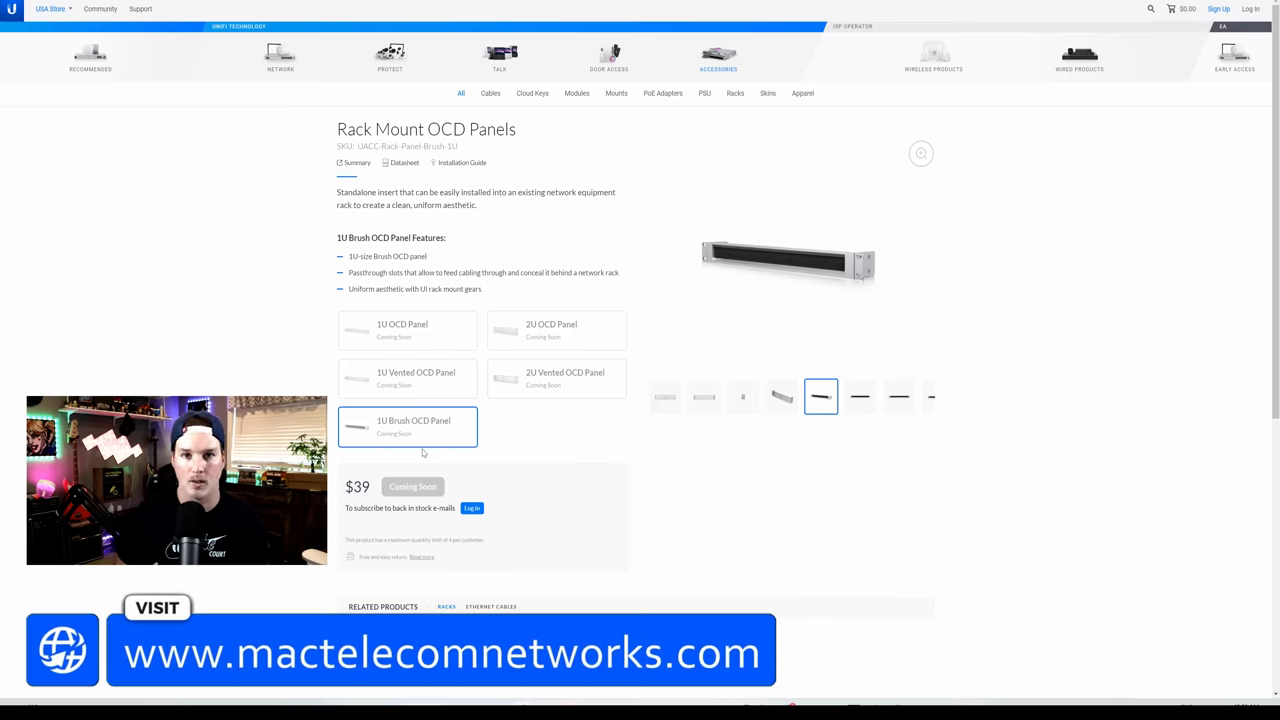
left_click(556, 362)
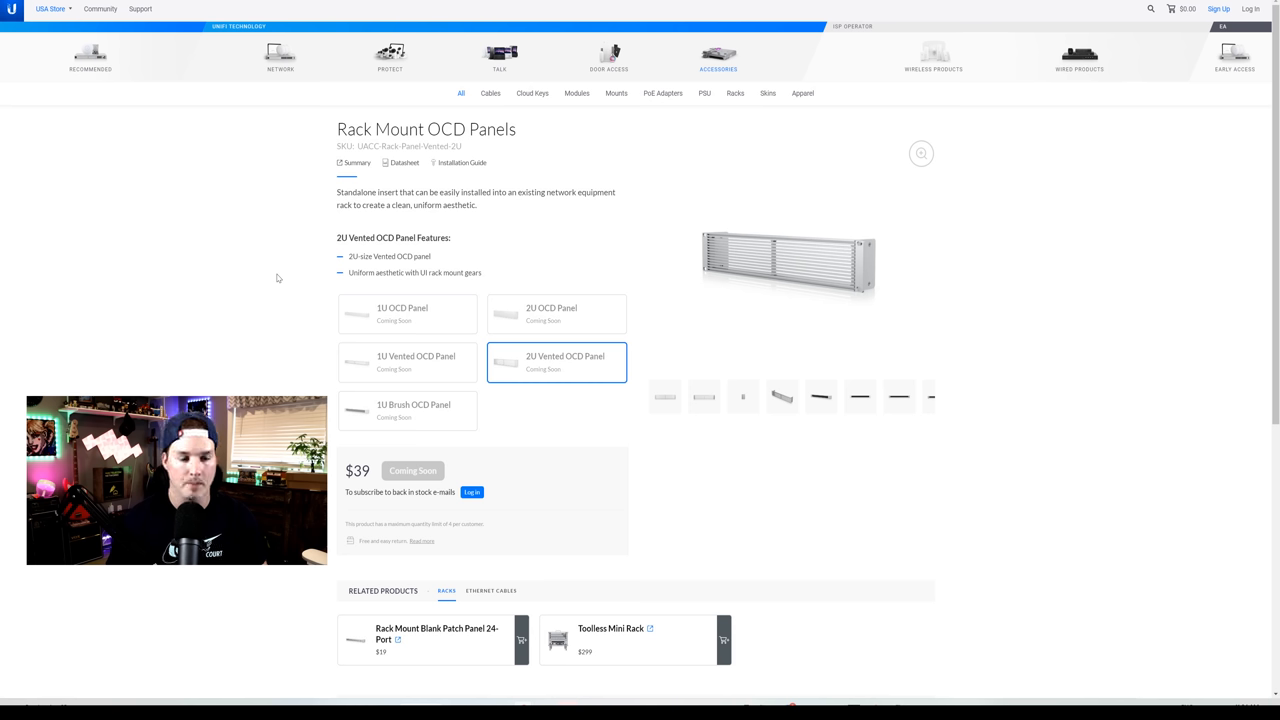
mouse_move(358, 308)
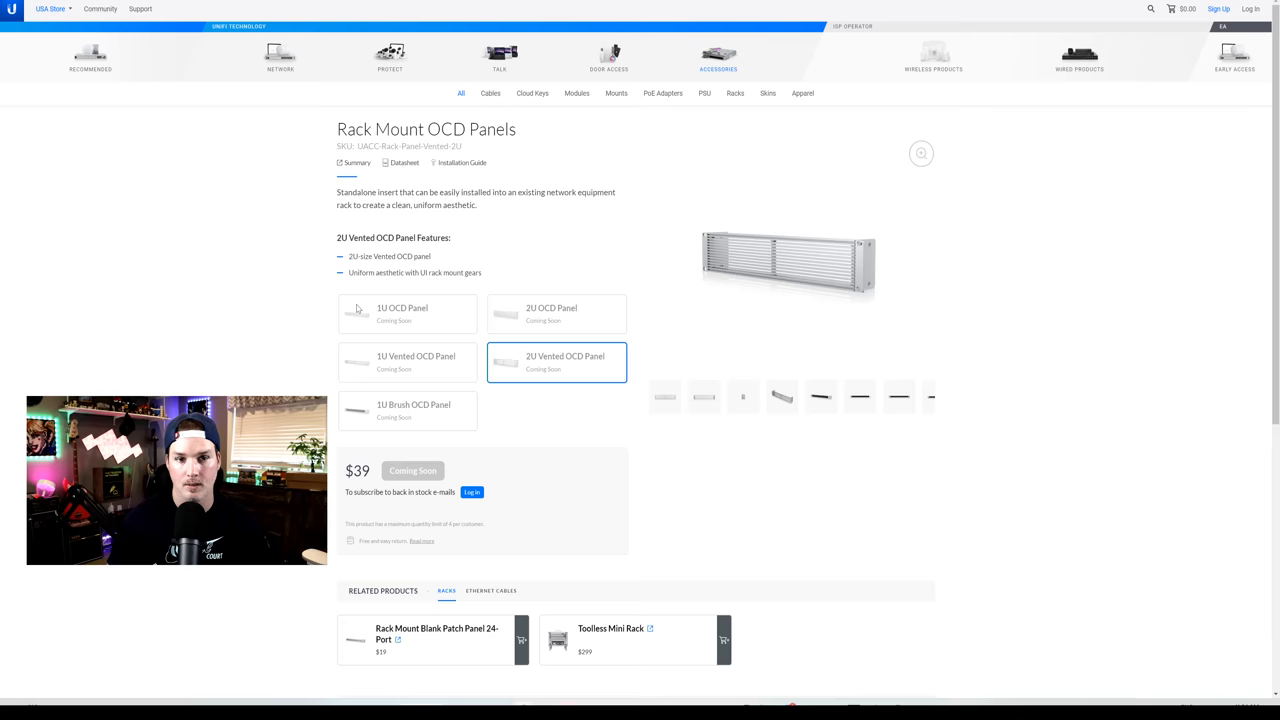
mouse_move(500, 324)
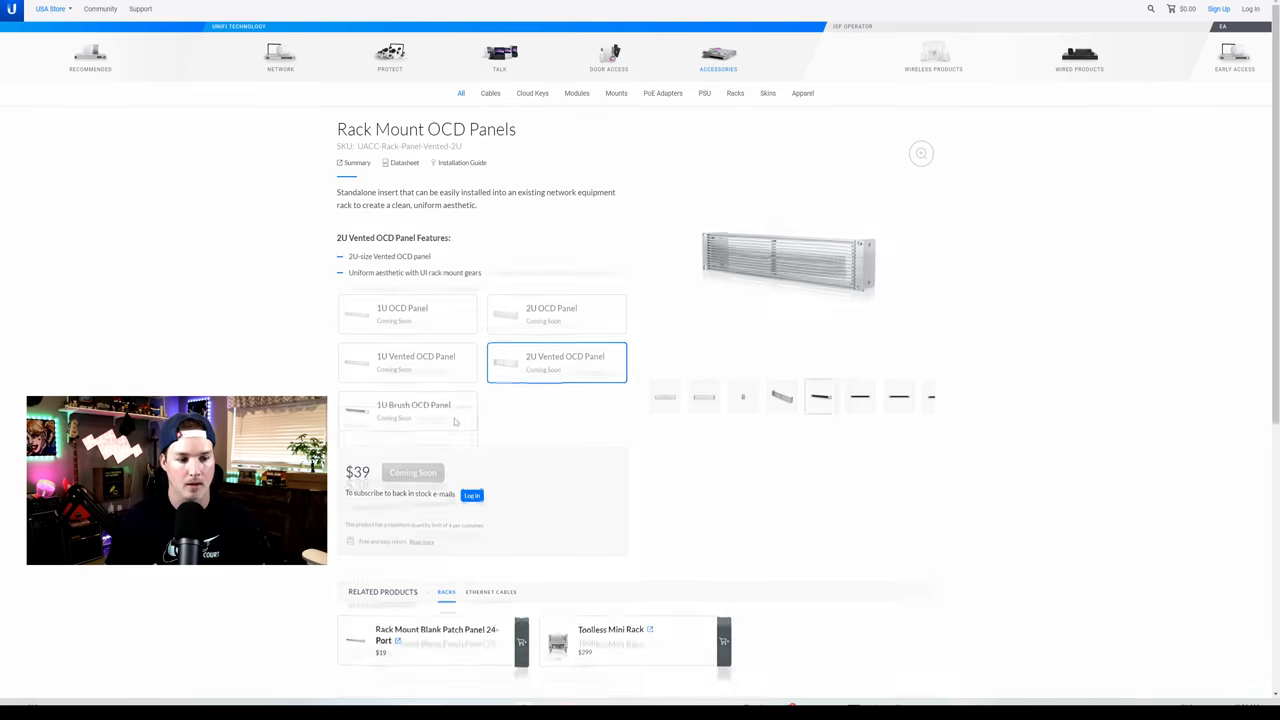
left_click(408, 412)
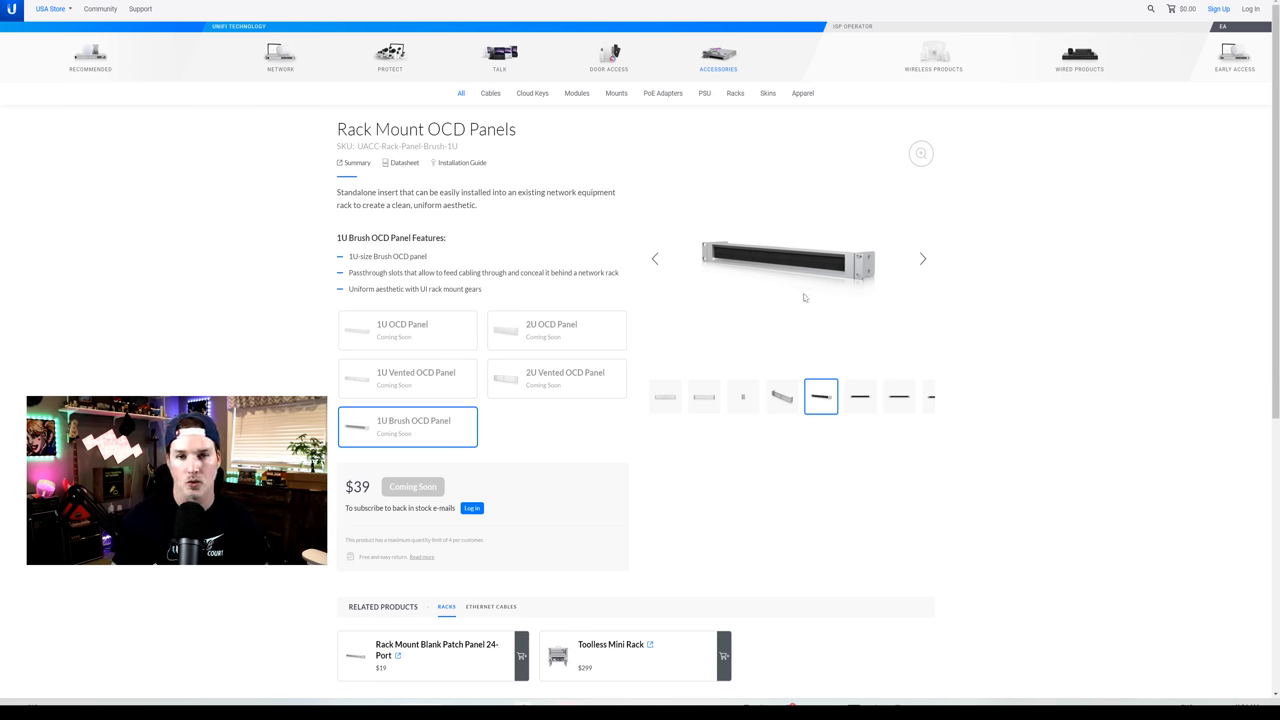
left_click(408, 312)
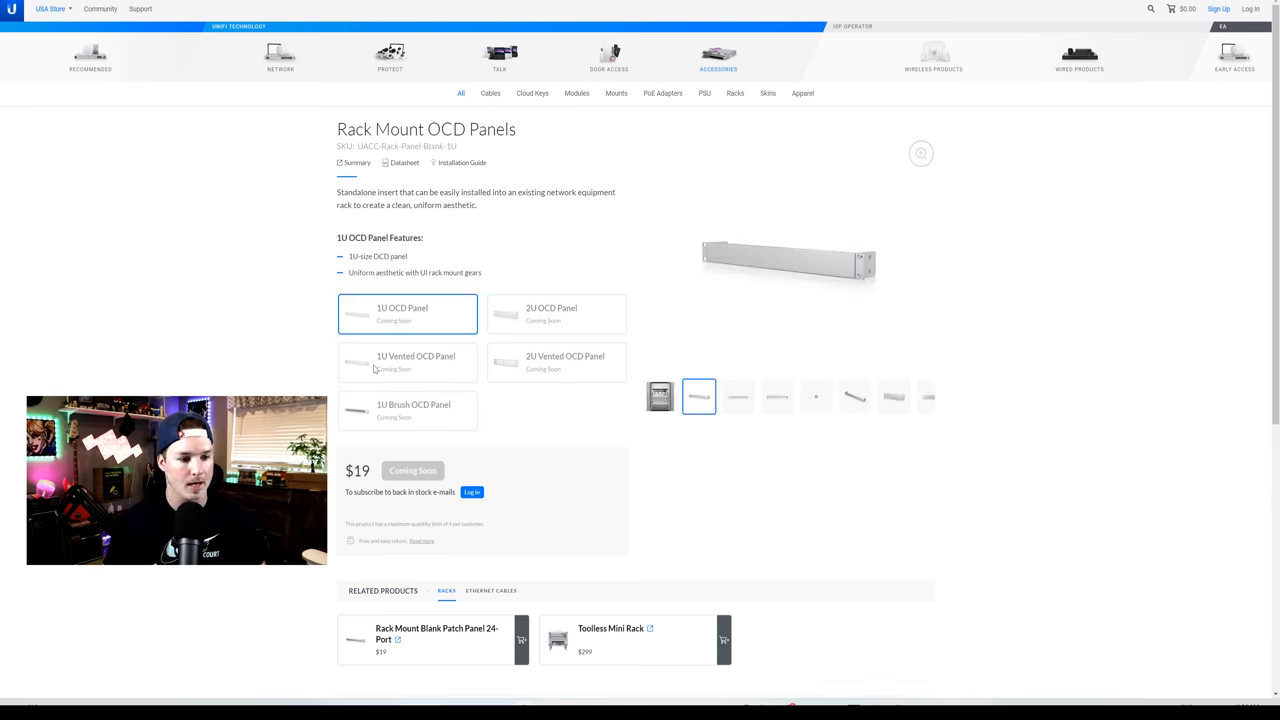
left_click(408, 362)
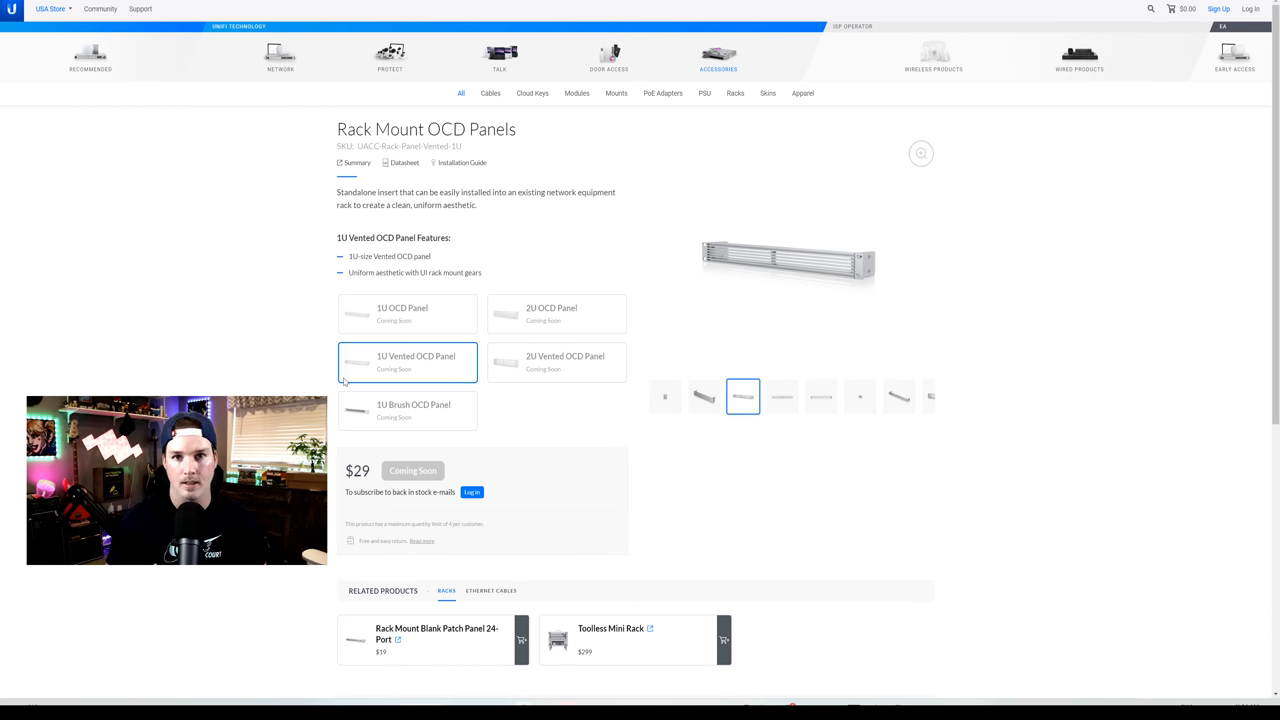
left_click(556, 314)
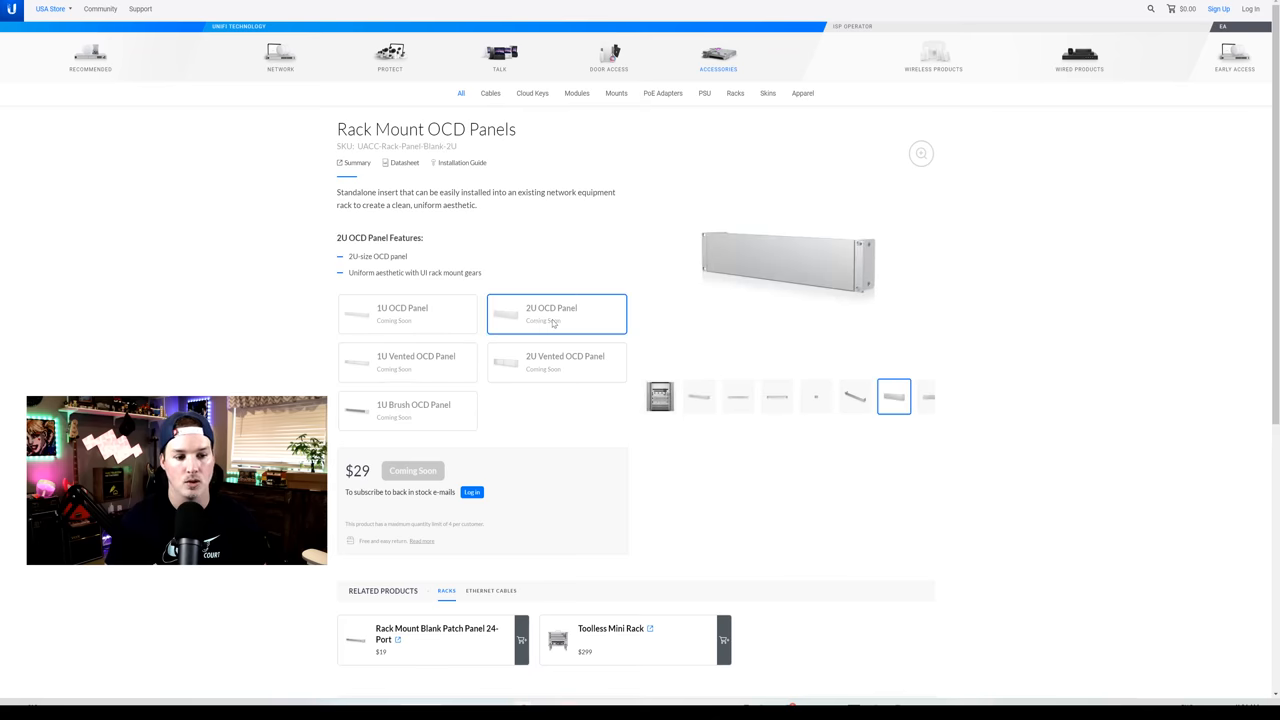
left_click(556, 362)
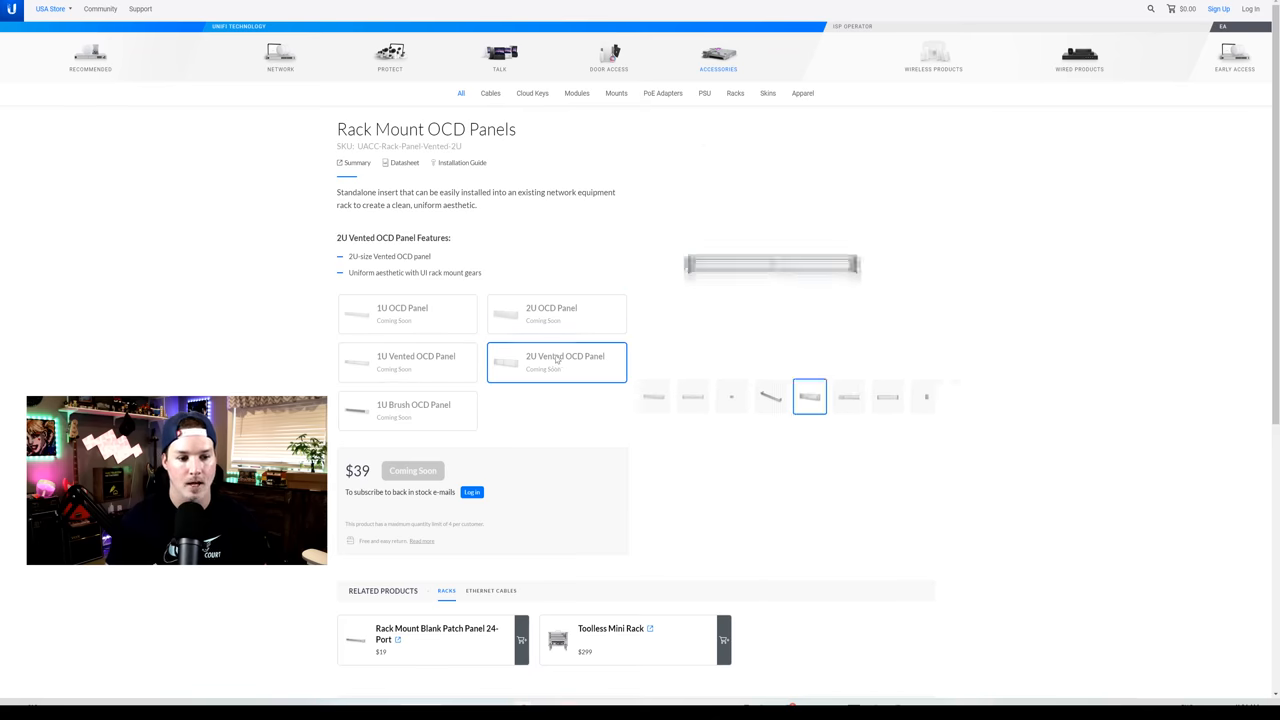
left_click(810, 396)
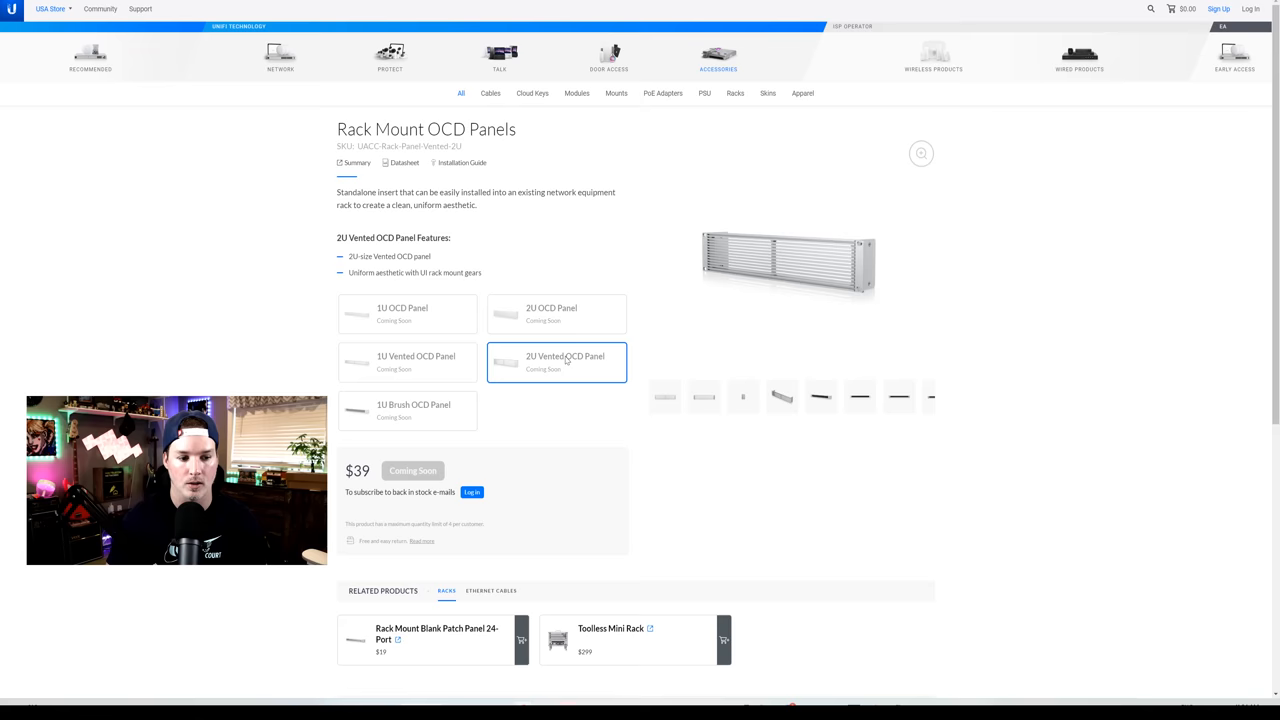
left_click(408, 410)
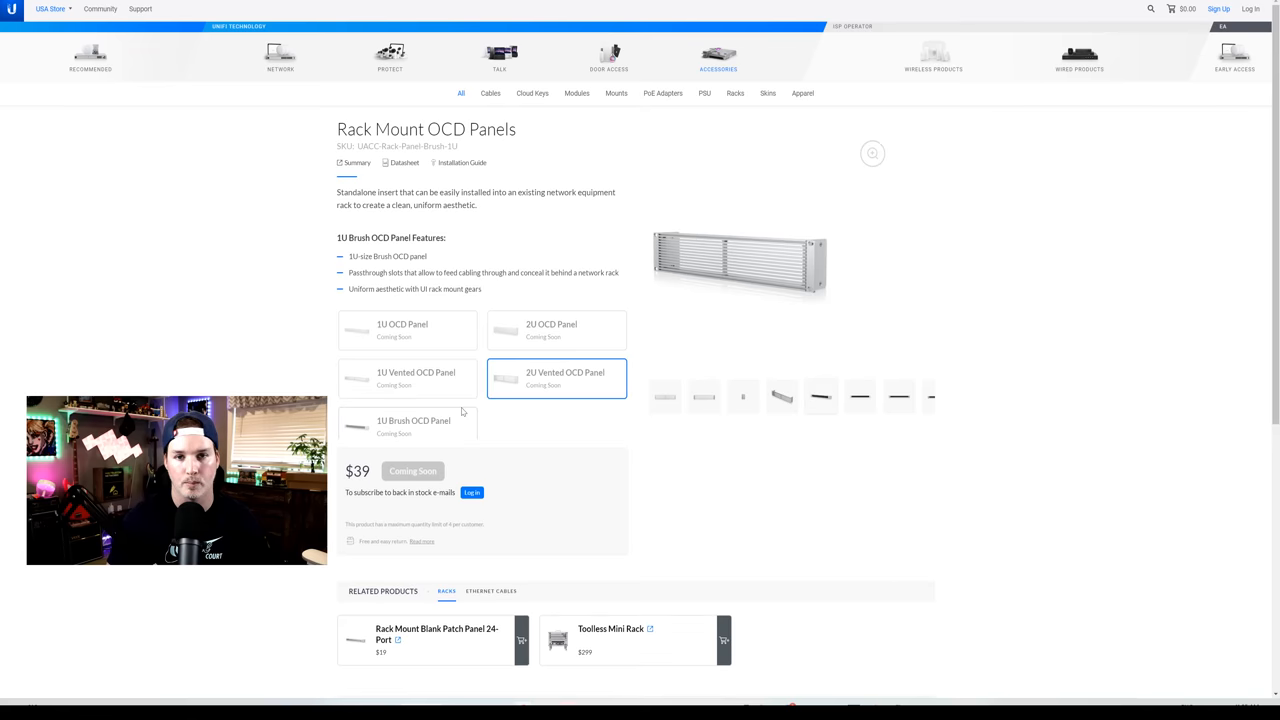
left_click(408, 428)
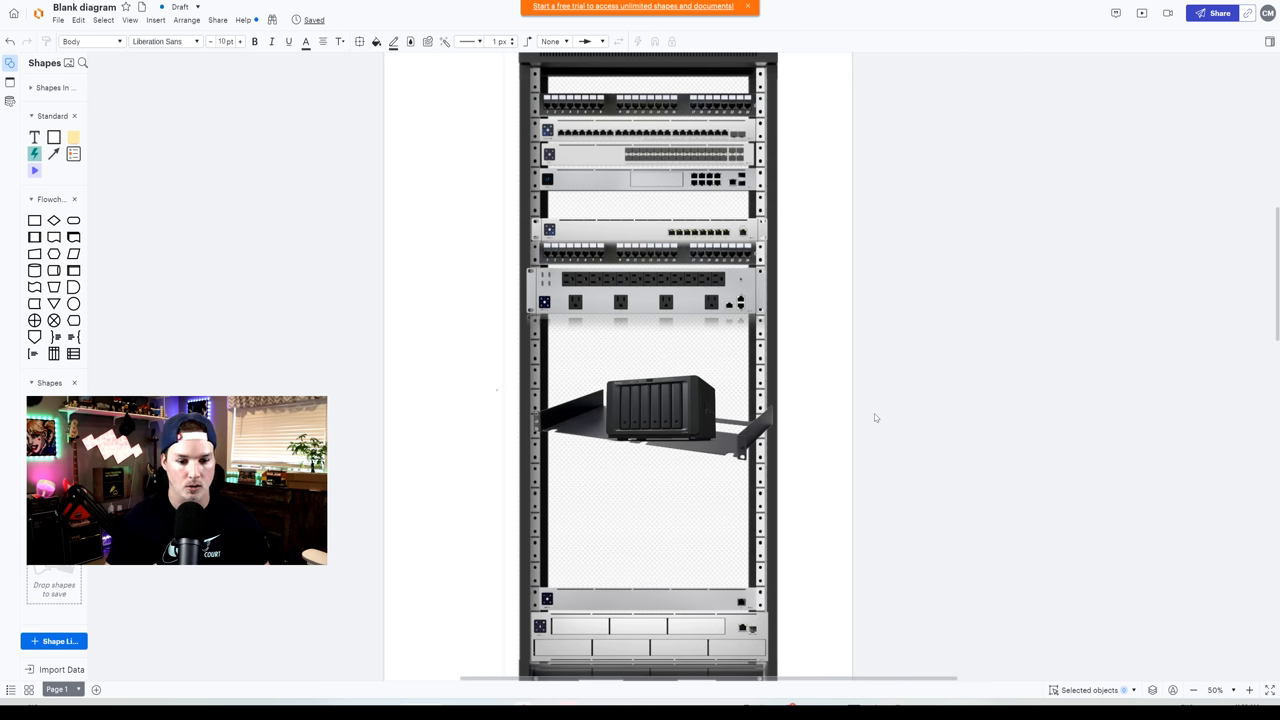
Step: Scroll the canvas up to view the rack units around the NAS shelf
scroll("up", 3)
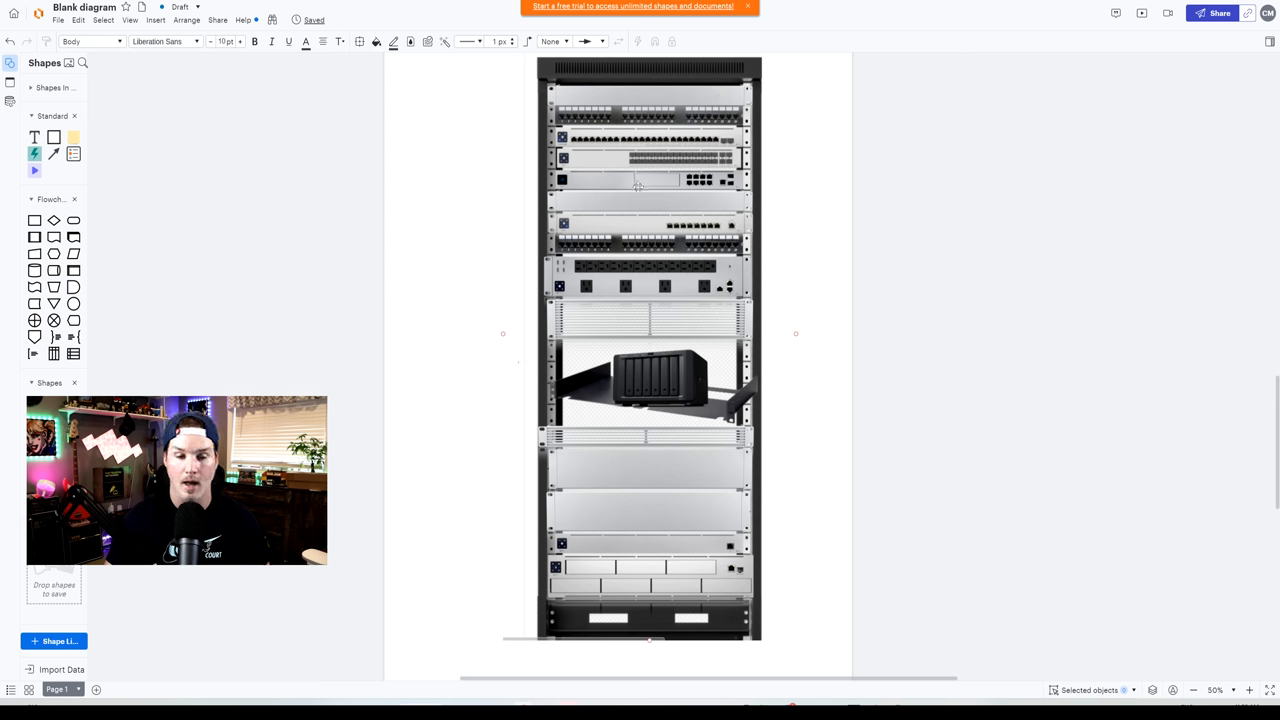
mouse_move(698, 202)
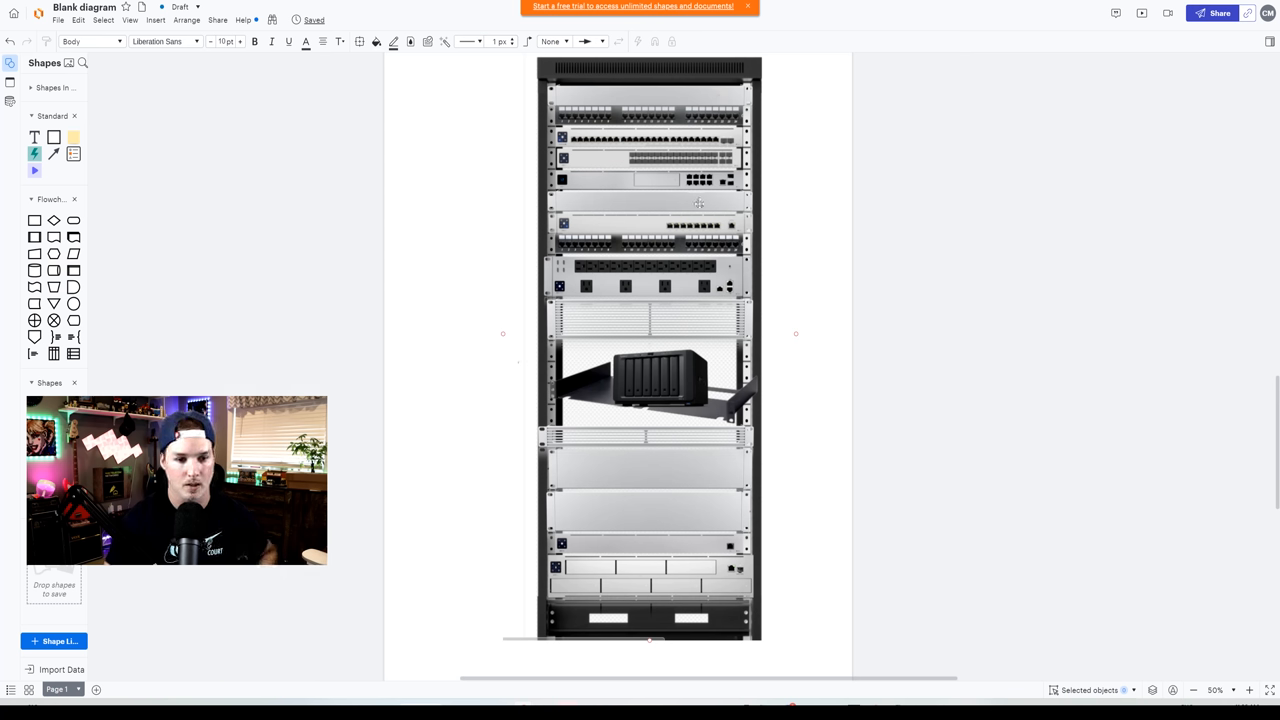
mouse_move(688, 318)
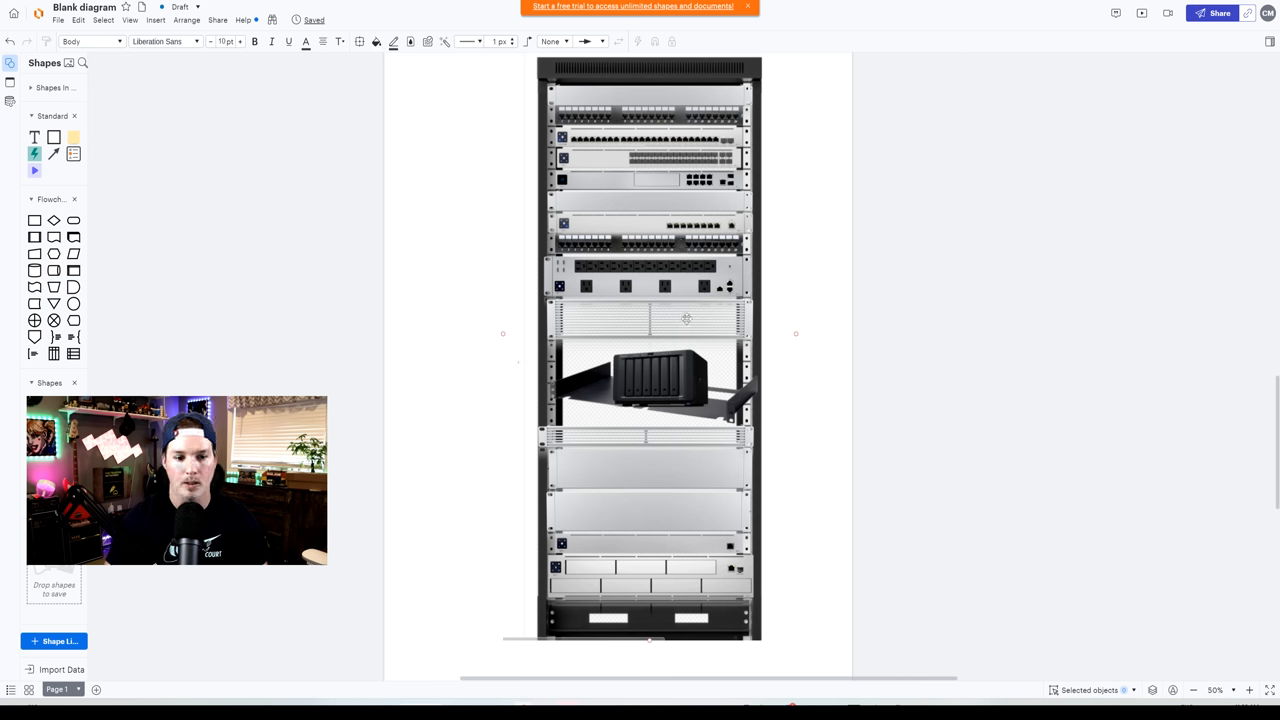
mouse_move(610, 440)
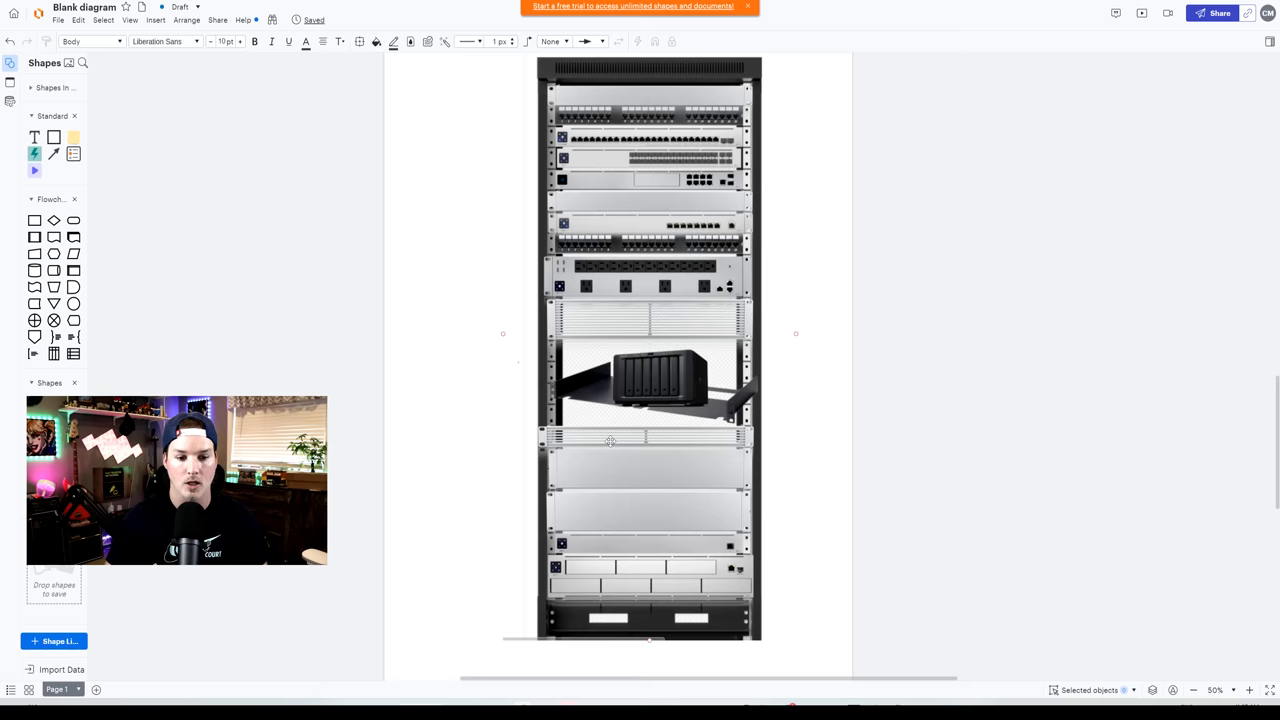